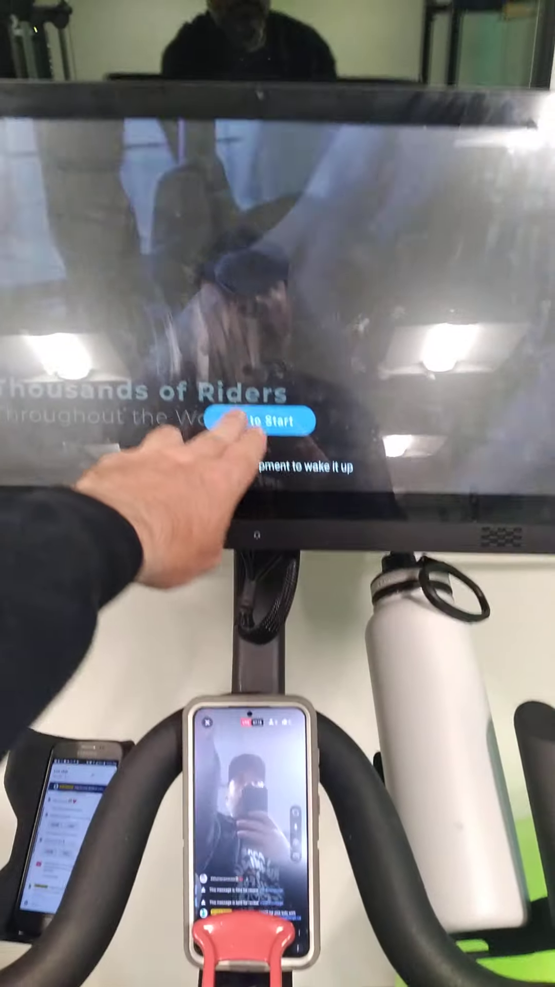
Step: Start from the bike's wake screen so the Safety Notice appears
left_click(255, 420)
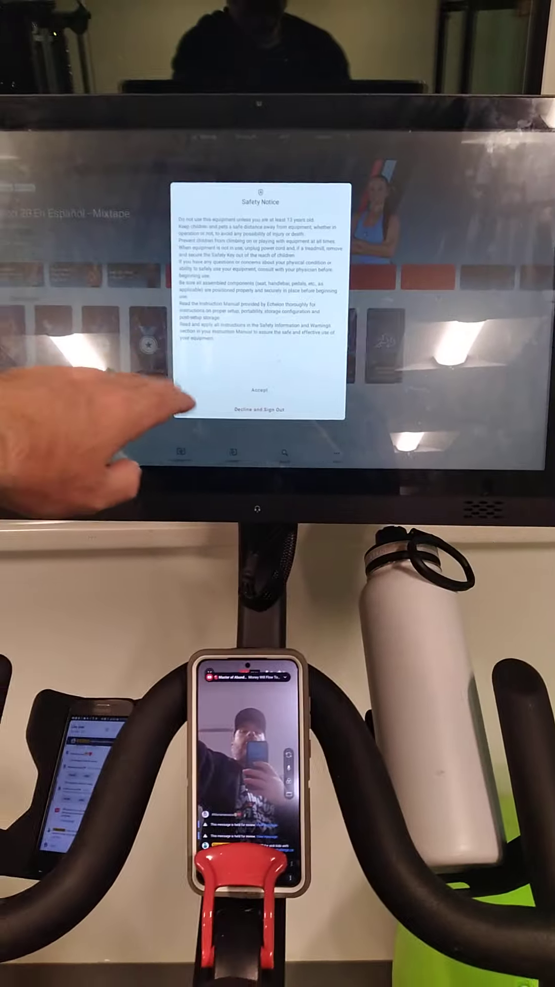
Step: Accept the safety notice and start the Tabata 20 - Electro cycling class
left_click(259, 392)
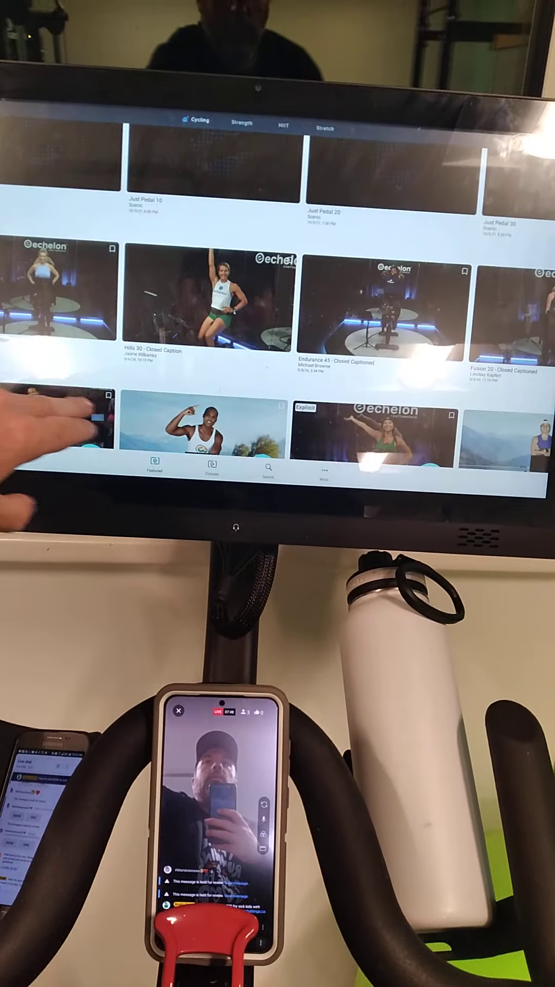
scroll("down", 3)
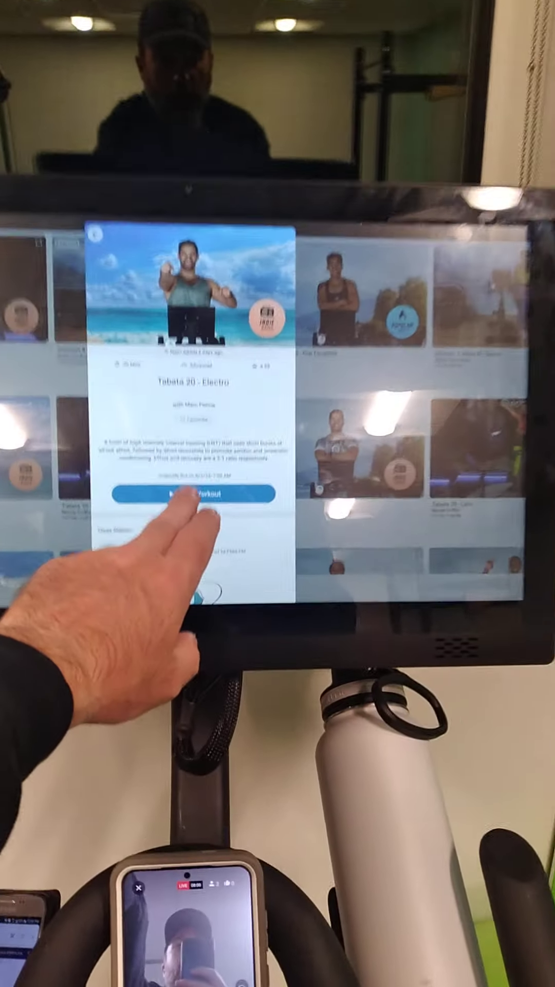
left_click(192, 495)
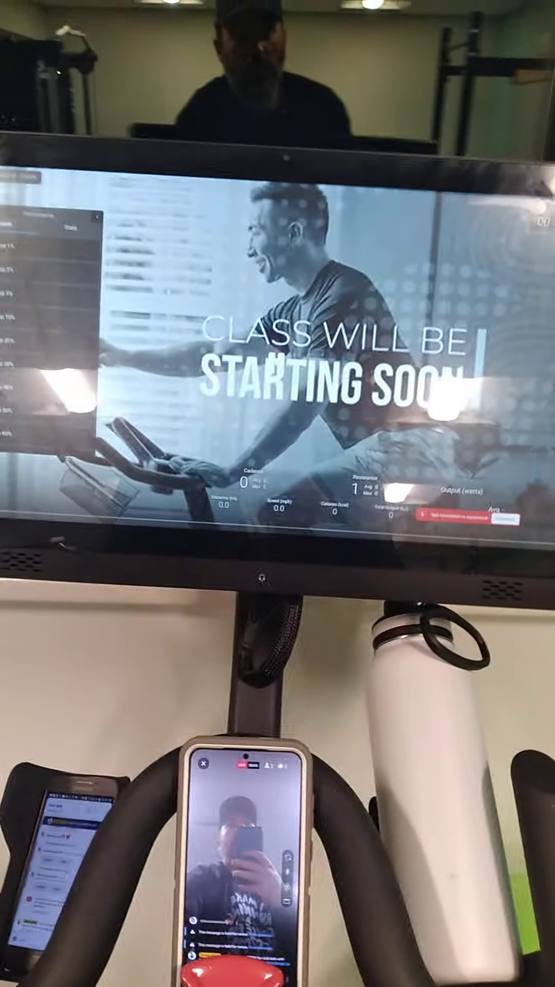